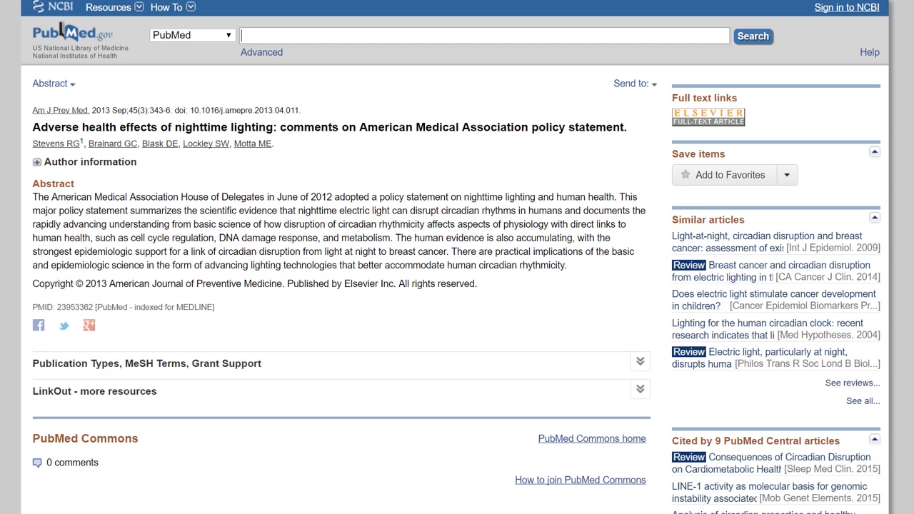
Step: Turn f.lux on so the MacBook Air 2012 spectrum shows 2300K with melanopic lux 9.74
{"action": "left_click_drag", "start_coordinate": [298, 210], "coordinate": [565, 211]}
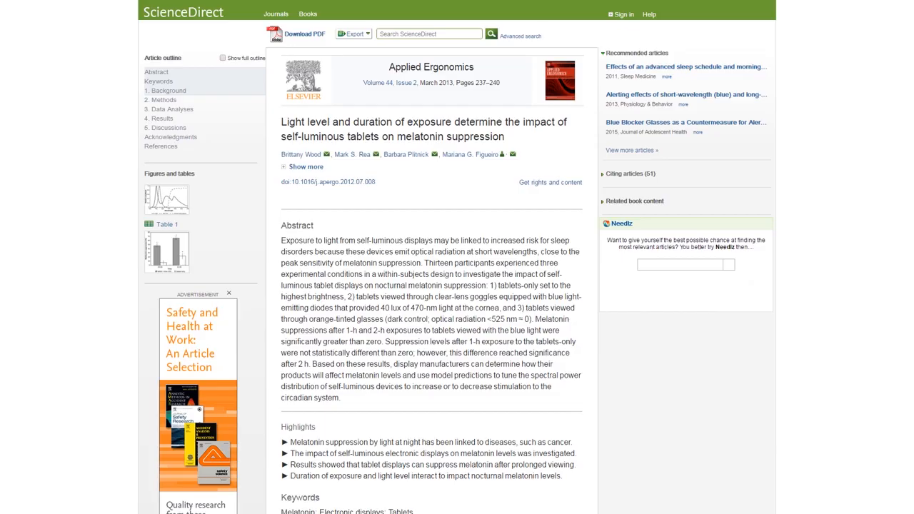
{"action": "left_click_drag", "start_coordinate": [449, 353], "coordinate": [311, 374]}
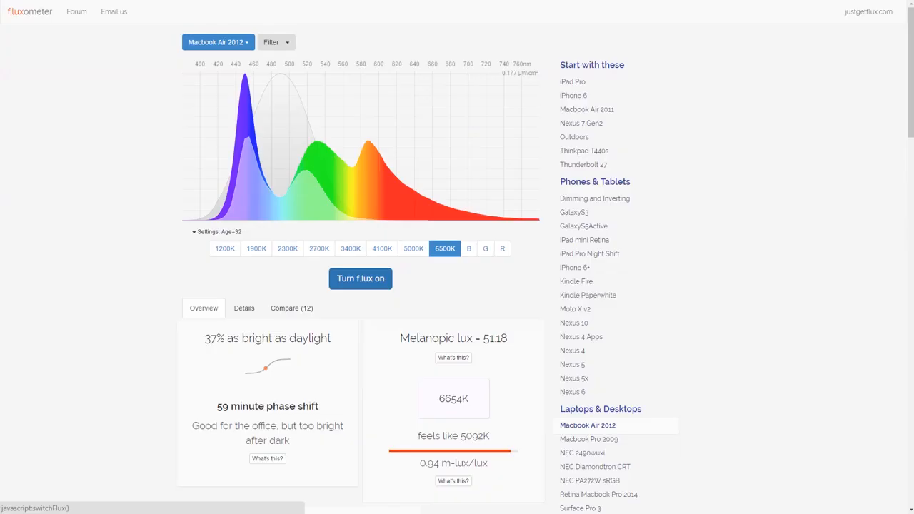
{"action": "left_click", "coordinate": [287, 248]}
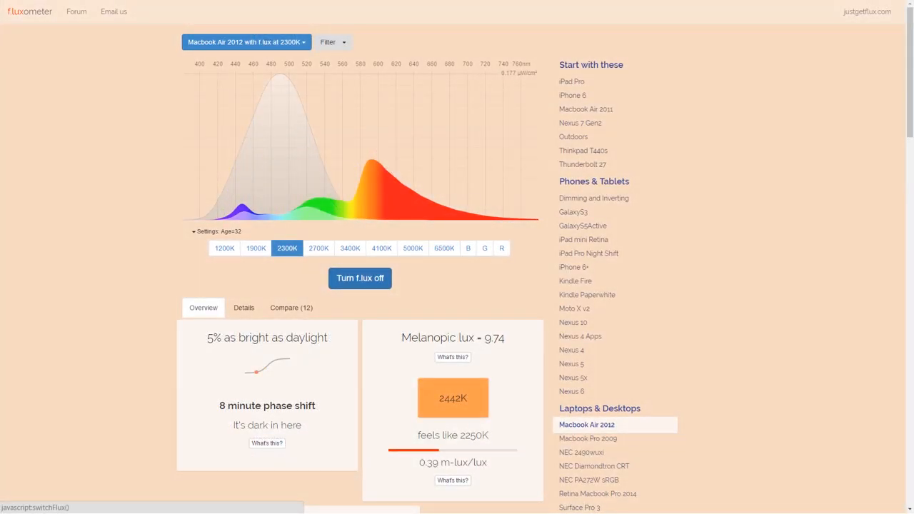